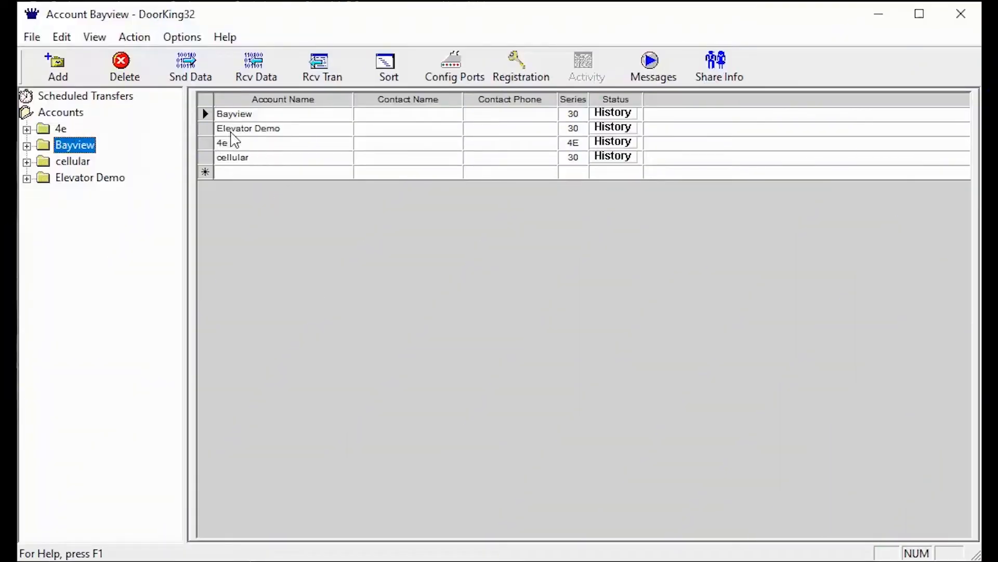
Select the Elevator Demo account, expand it, and show its System Information.
left_click(248, 128)
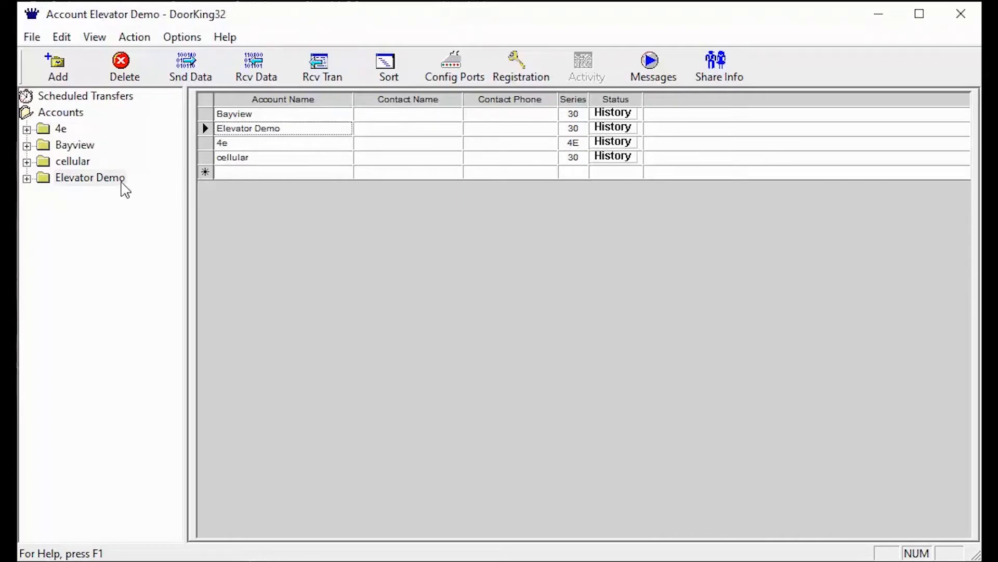
mouse_move(152, 204)
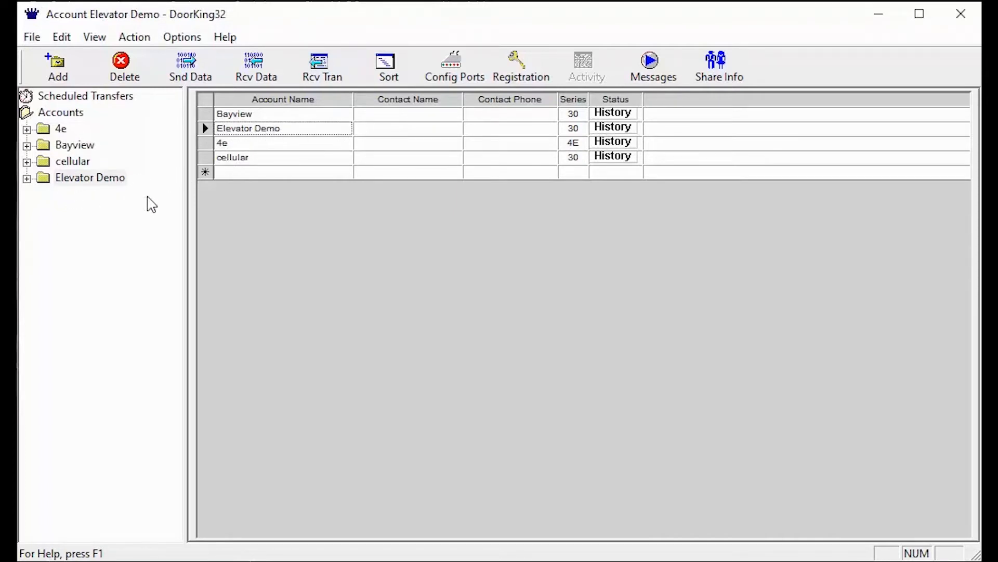
mouse_move(283, 263)
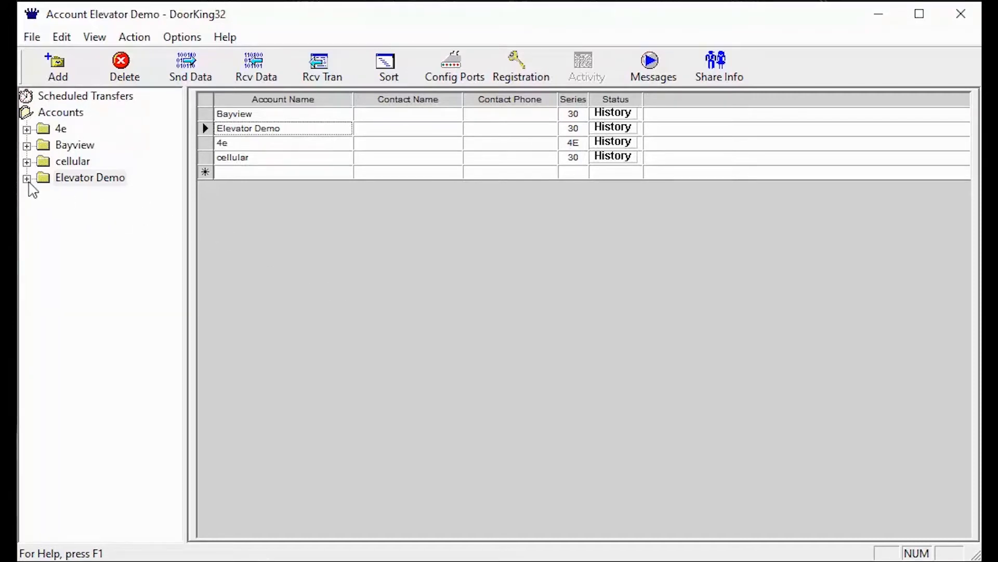
left_click(27, 177)
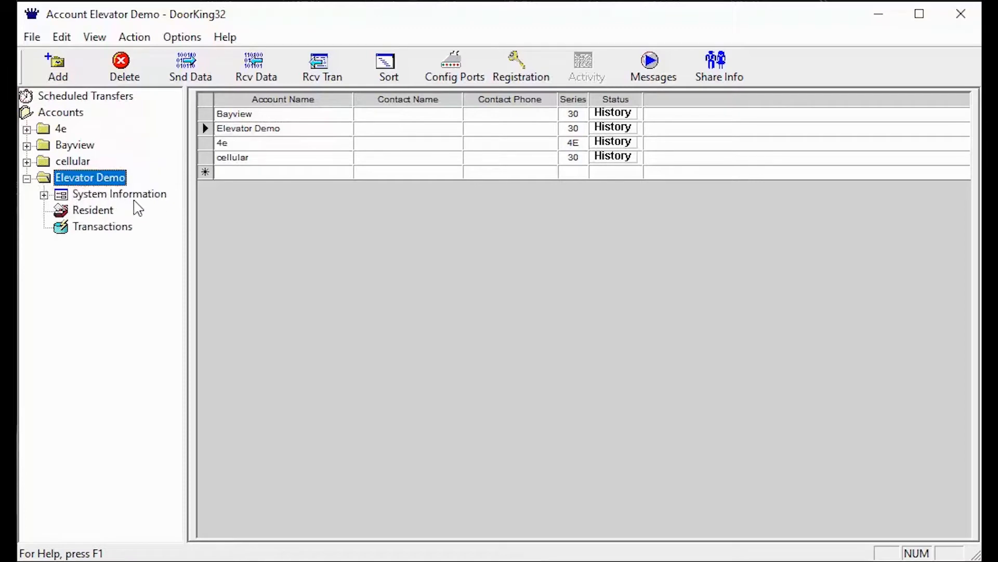
left_click(118, 194)
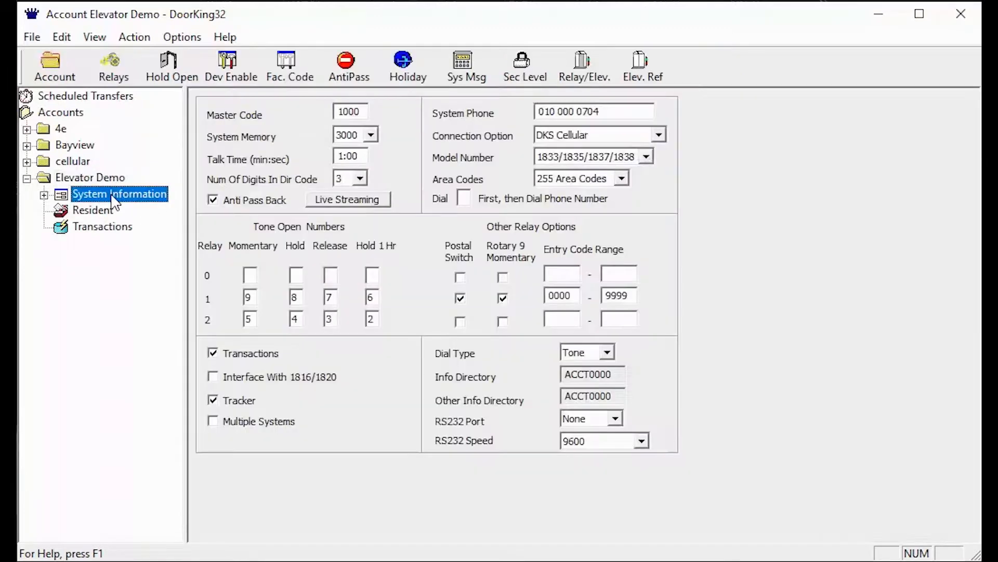
mouse_move(603, 65)
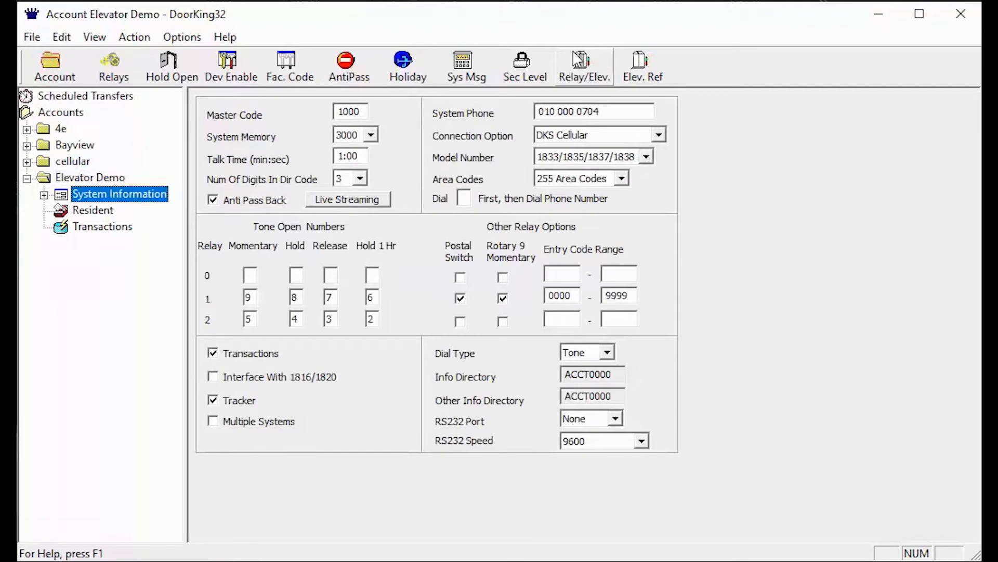
Bring up the Relay/Elevator Table from the Relay/Elev. toolbar button.
left_click(582, 65)
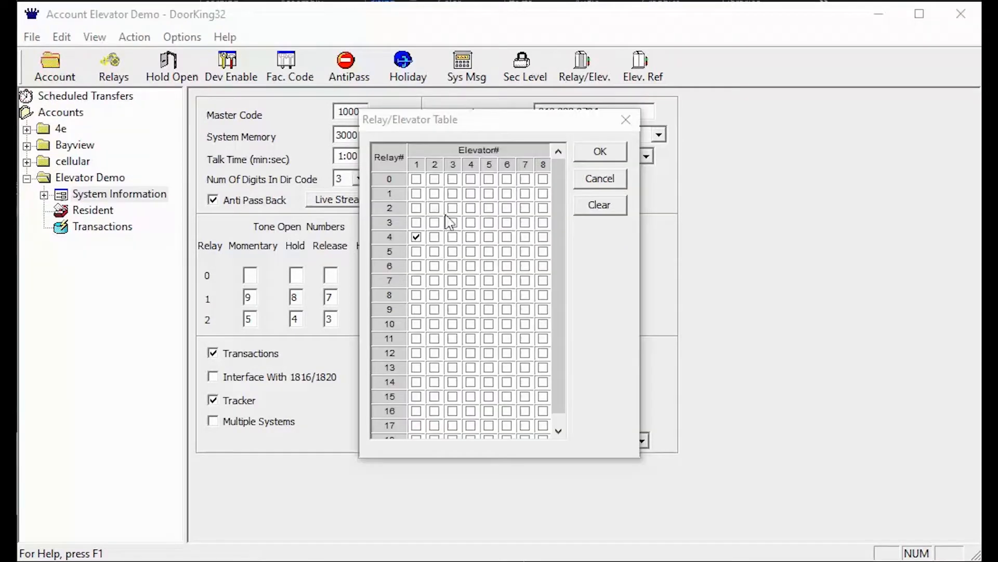
mouse_move(424, 131)
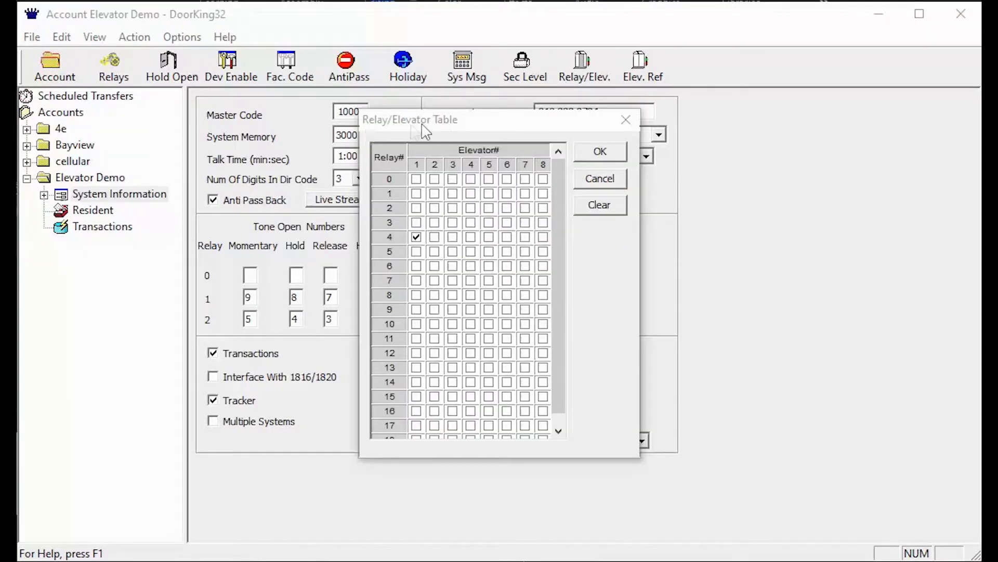
mouse_move(381, 134)
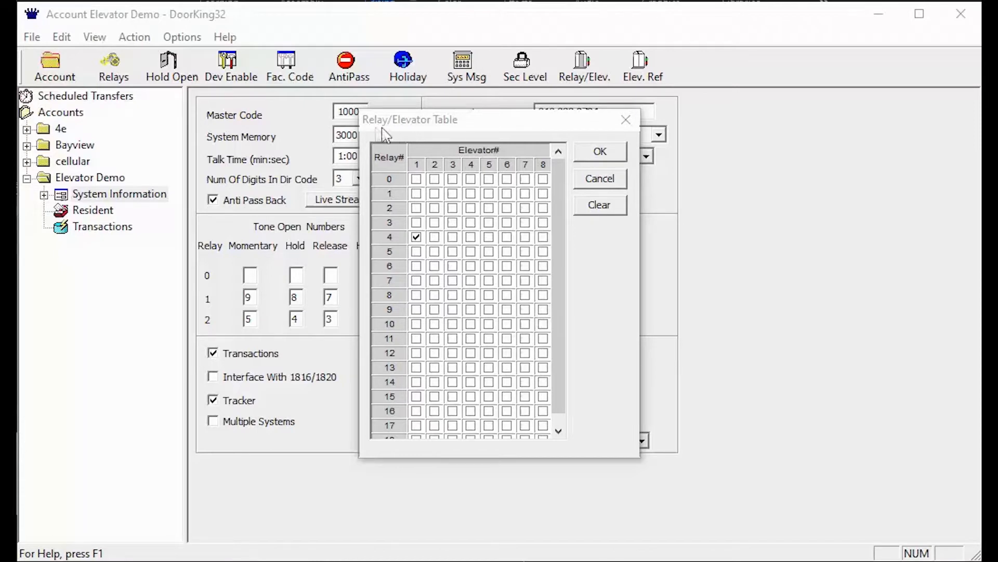
mouse_move(447, 143)
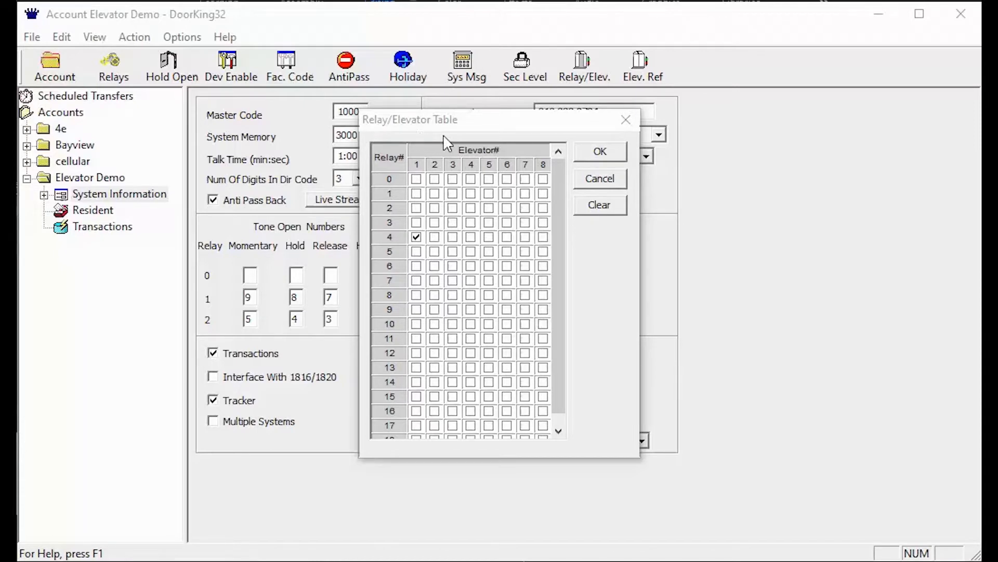
mouse_move(441, 177)
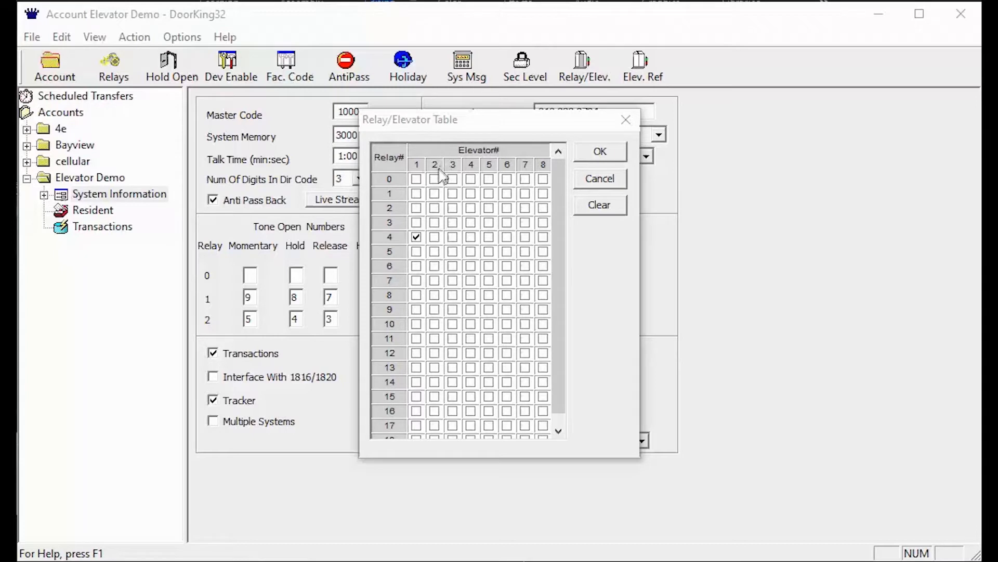
mouse_move(421, 248)
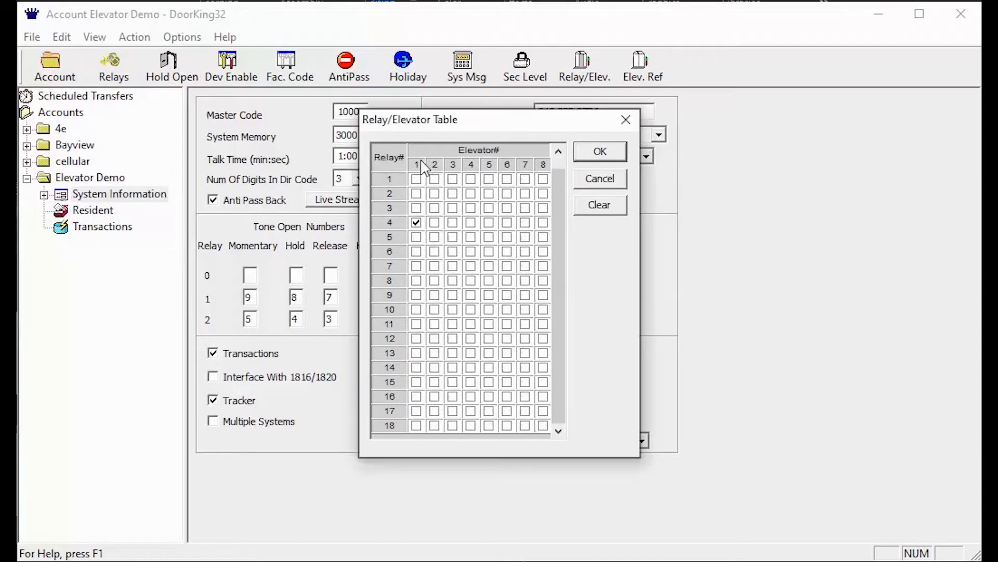
mouse_move(408, 171)
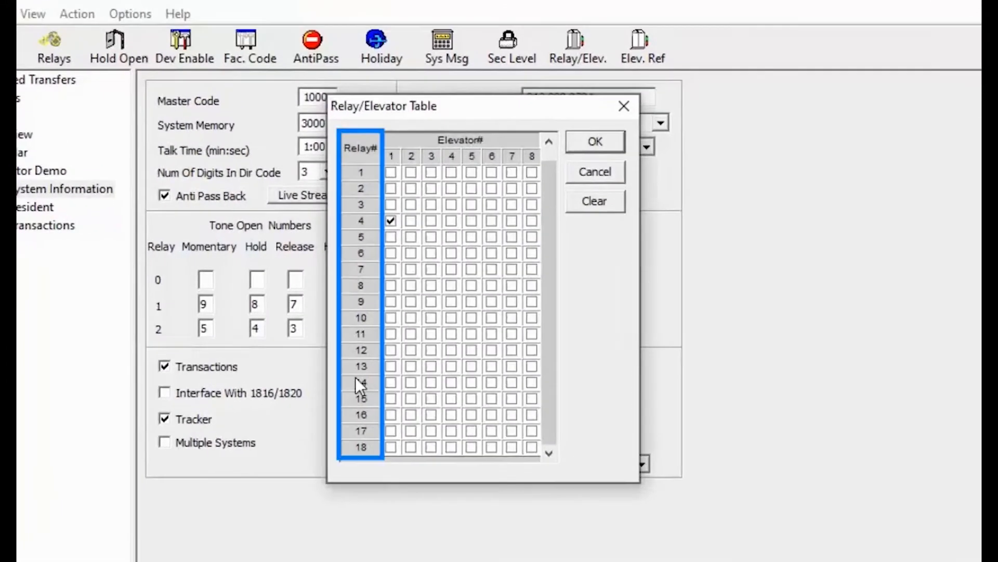
mouse_move(358, 449)
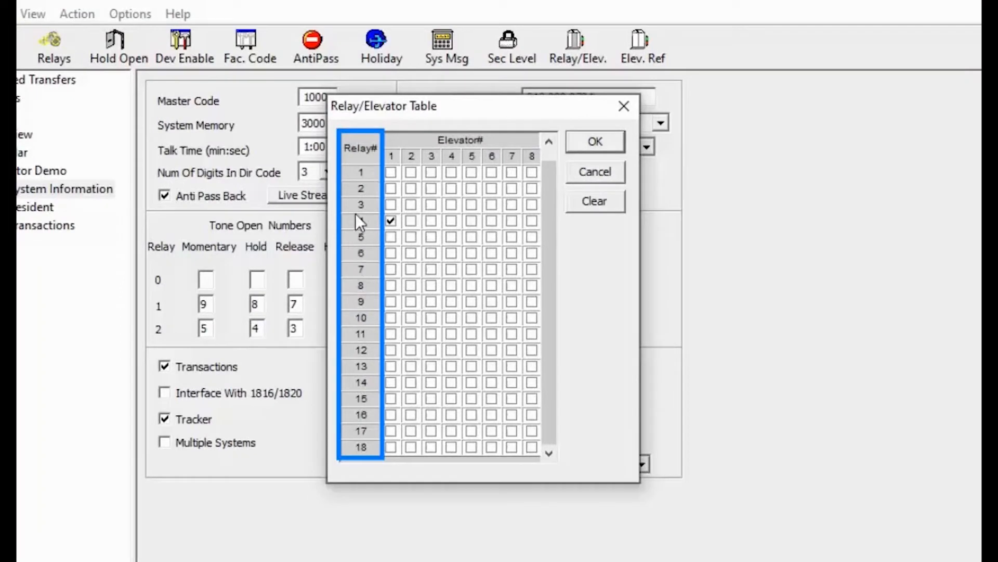
mouse_move(372, 186)
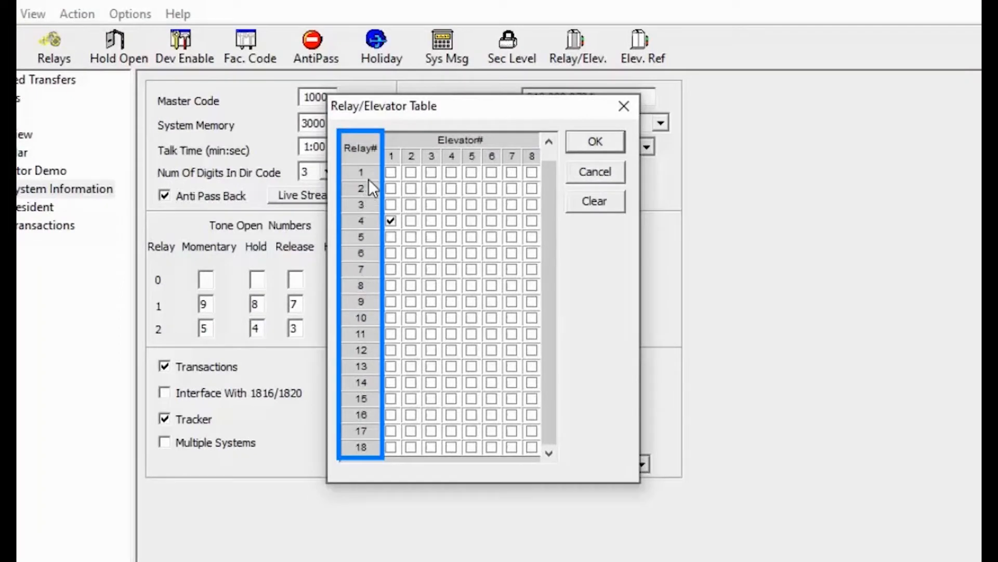
mouse_move(372, 197)
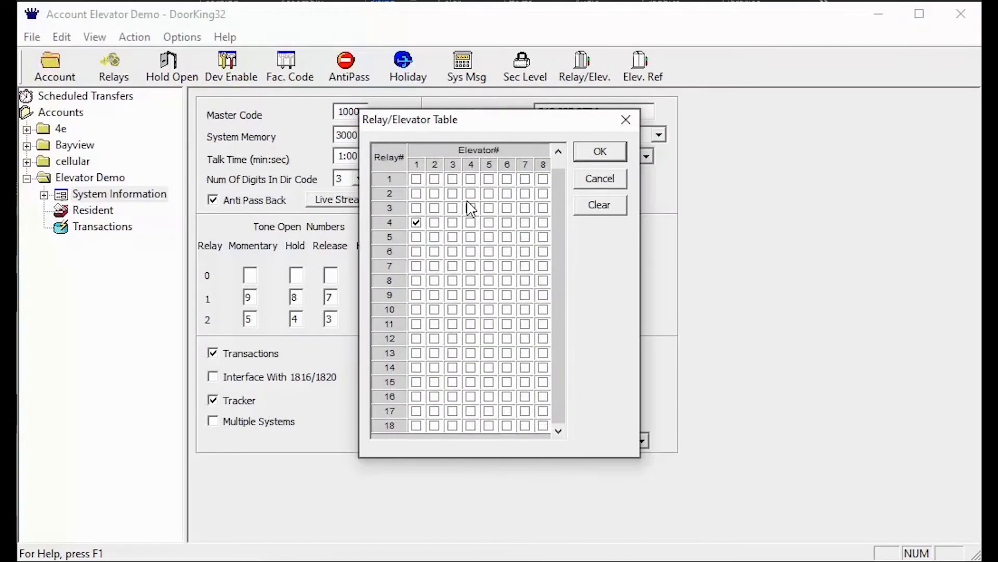
mouse_move(408, 177)
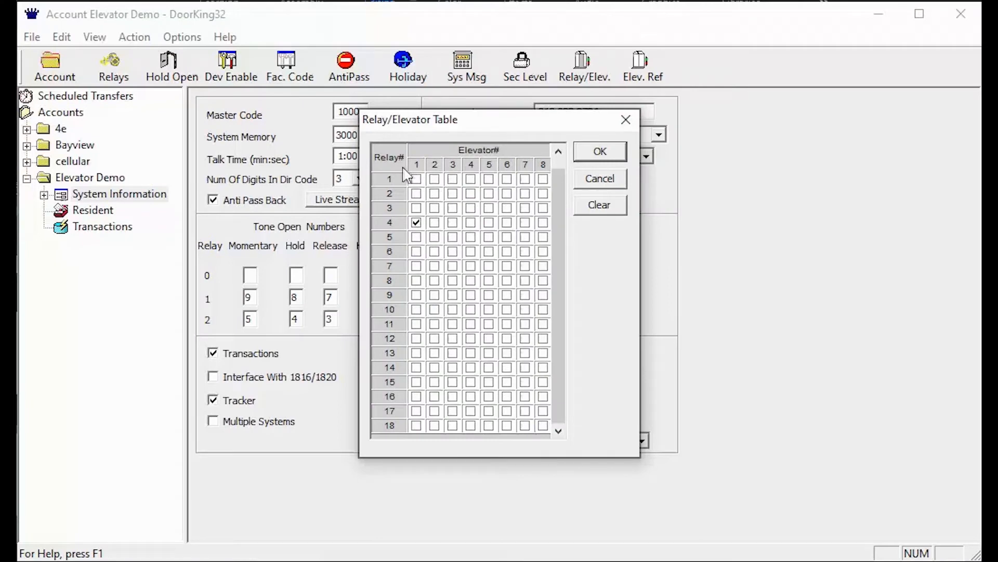
mouse_move(392, 261)
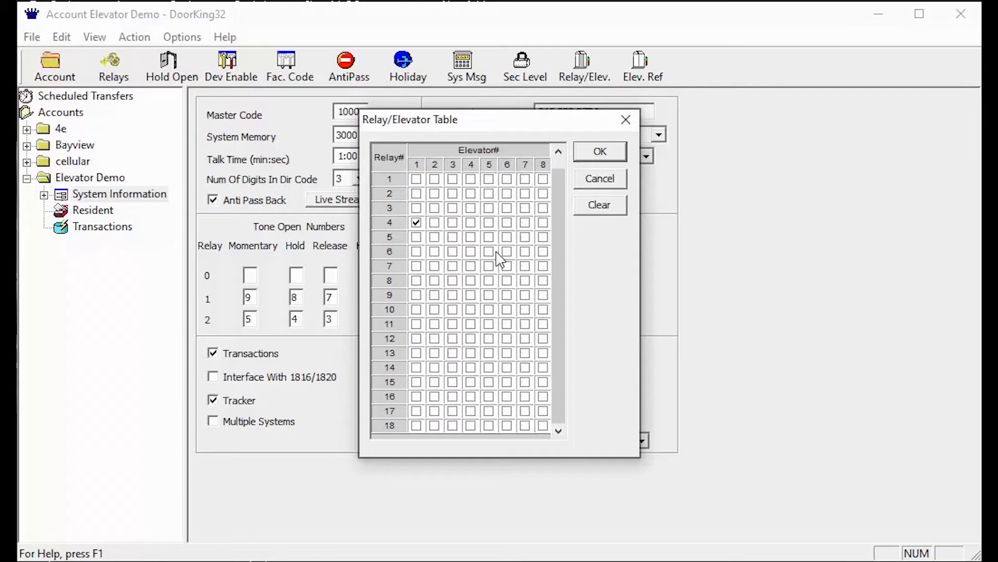
mouse_move(473, 245)
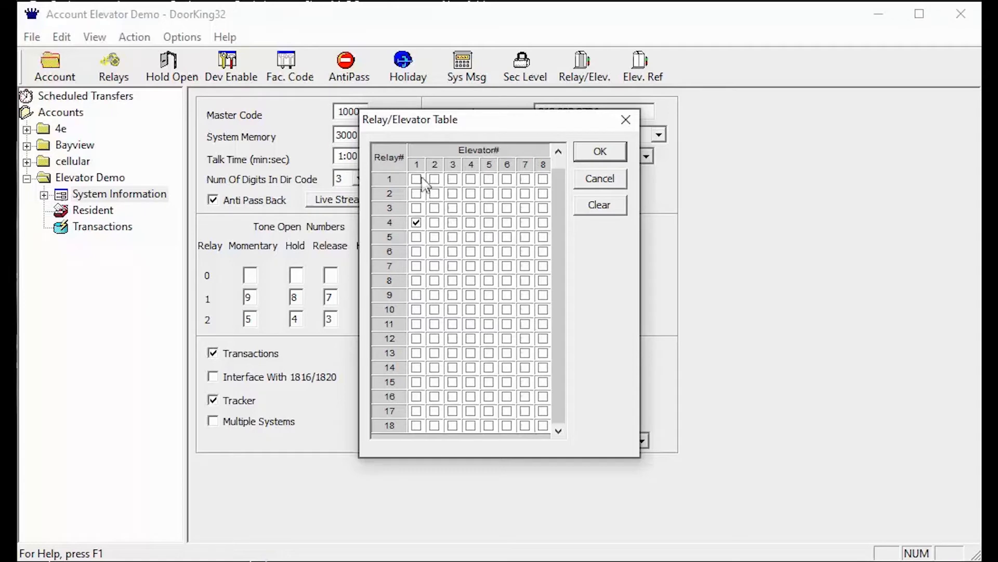
mouse_move(411, 237)
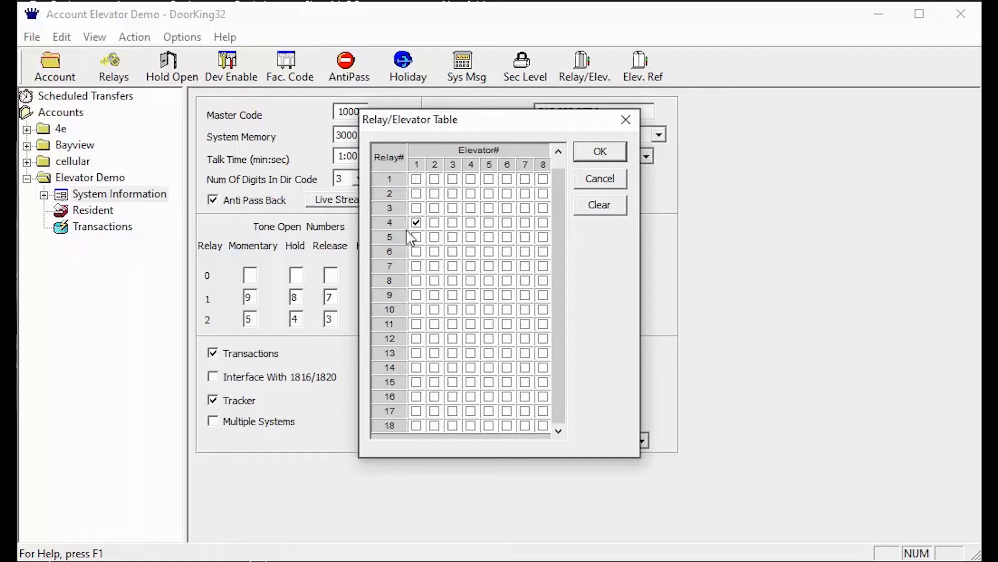
mouse_move(399, 263)
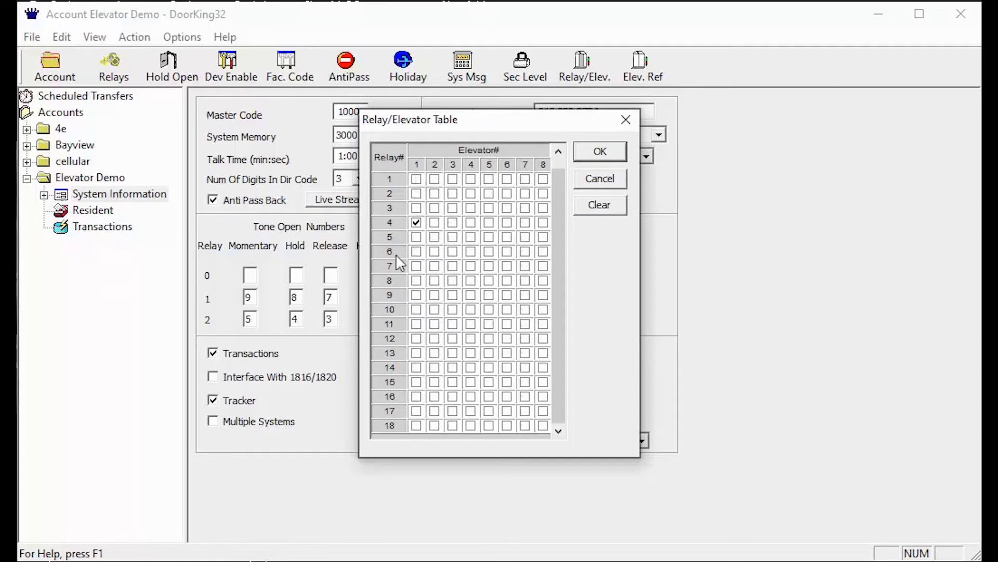
mouse_move(592, 263)
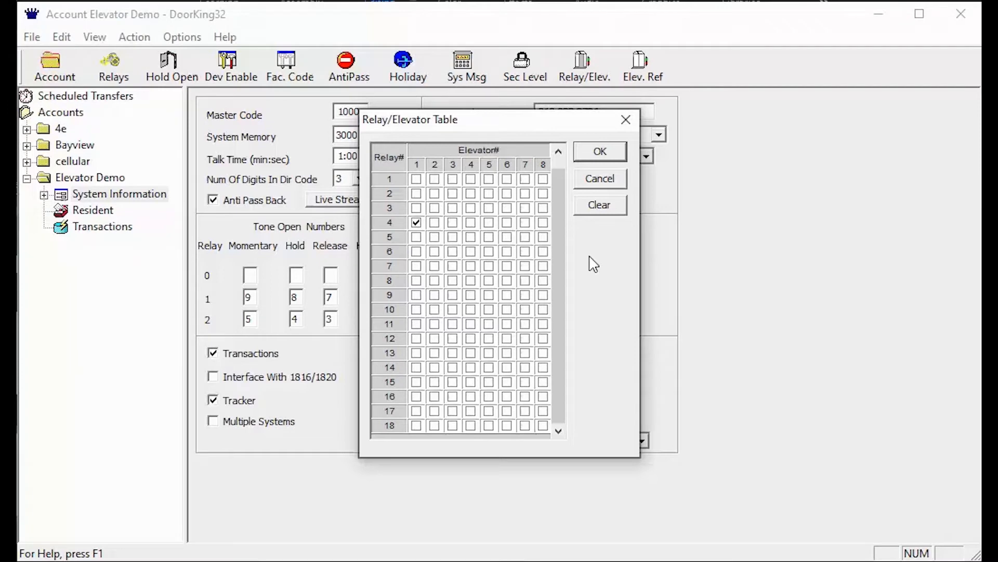
mouse_move(417, 239)
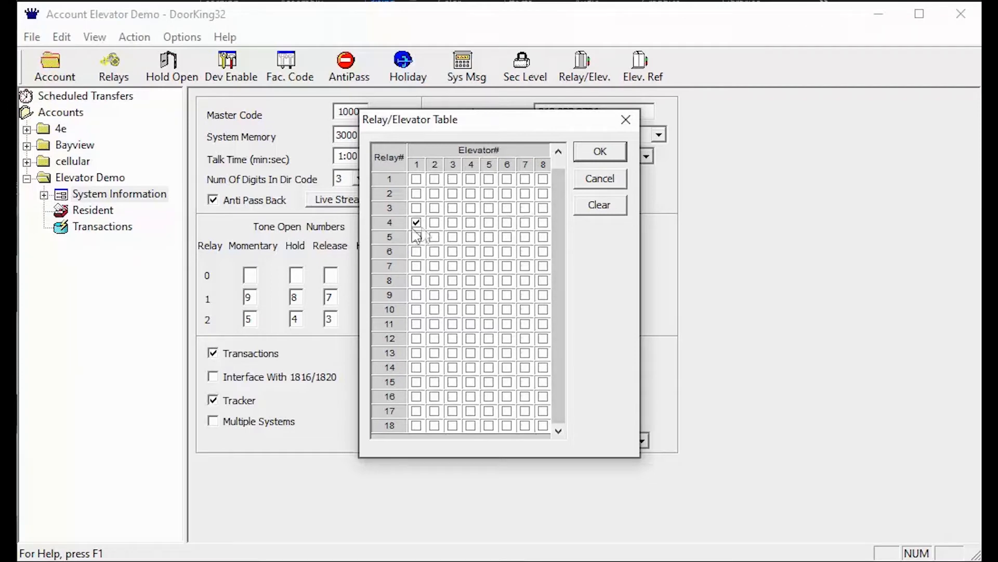
mouse_move(423, 241)
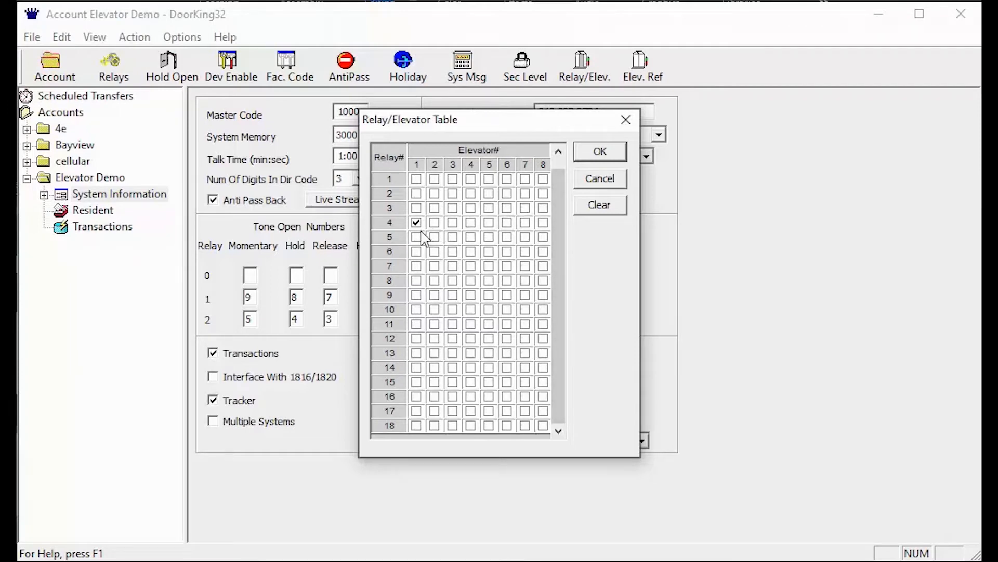
mouse_move(458, 241)
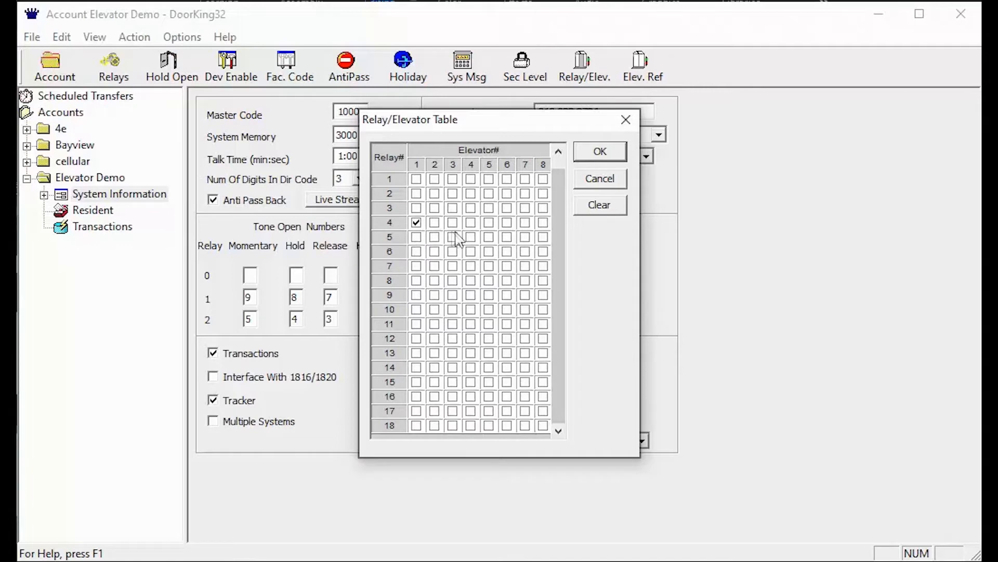
mouse_move(555, 226)
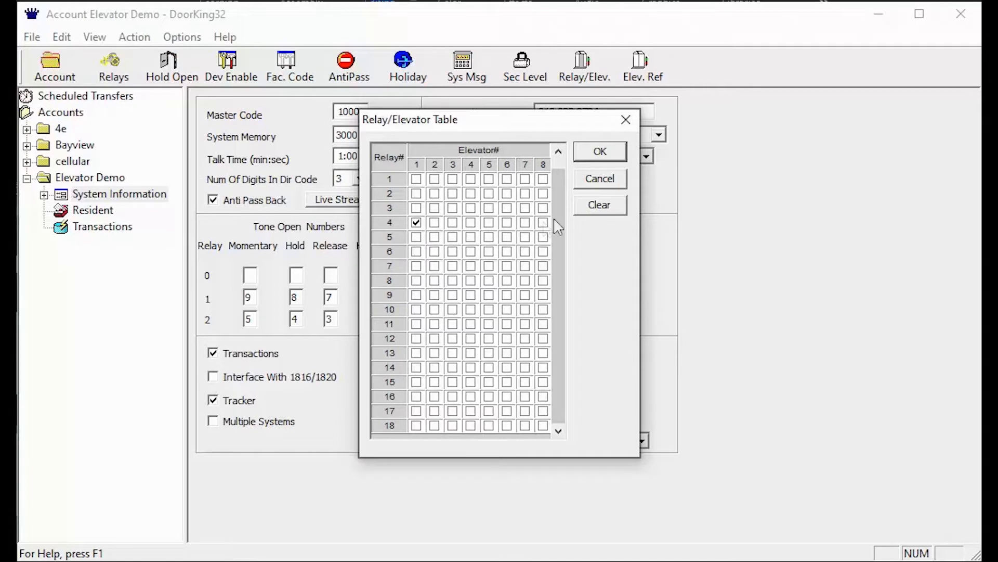
mouse_move(592, 213)
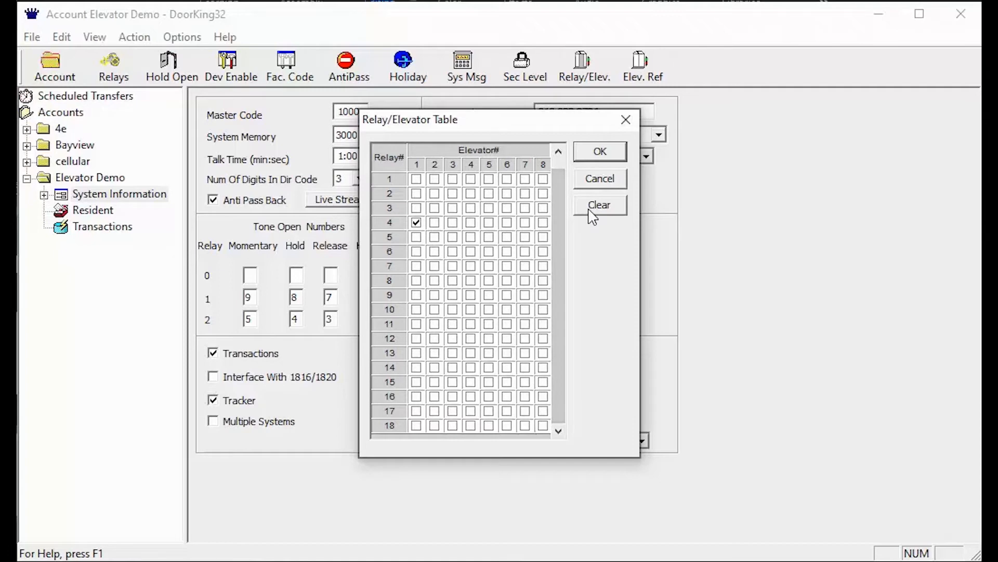
Clear every relay-to-elevator assignment so all relay rows are empty.
left_click(599, 204)
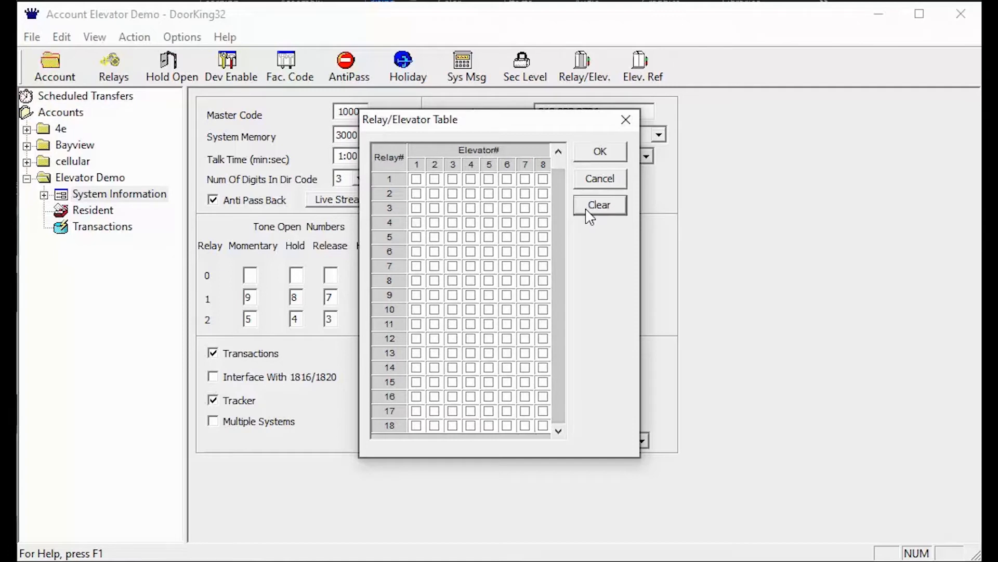
mouse_move(842, 416)
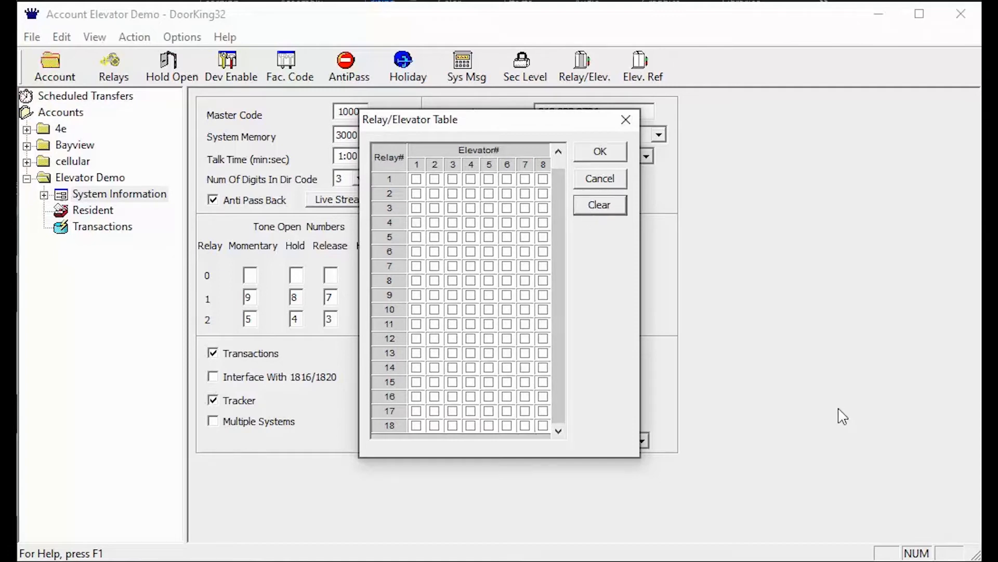
mouse_move(585, 299)
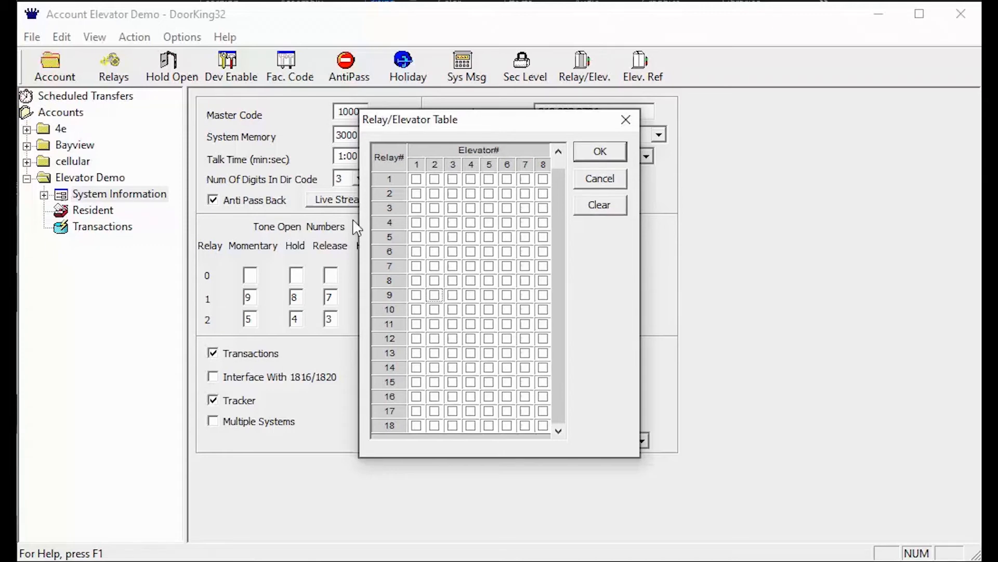
mouse_move(378, 226)
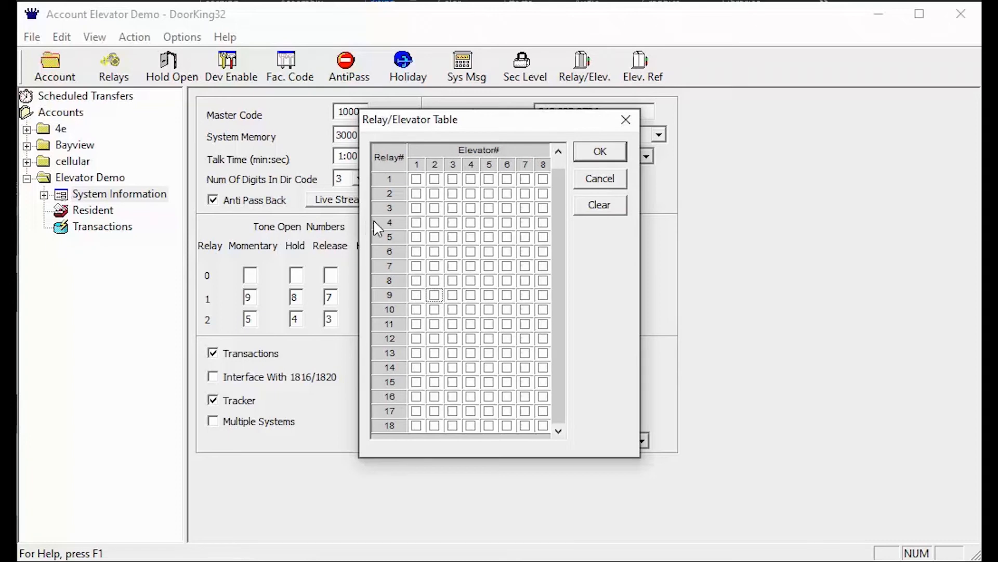
mouse_move(417, 212)
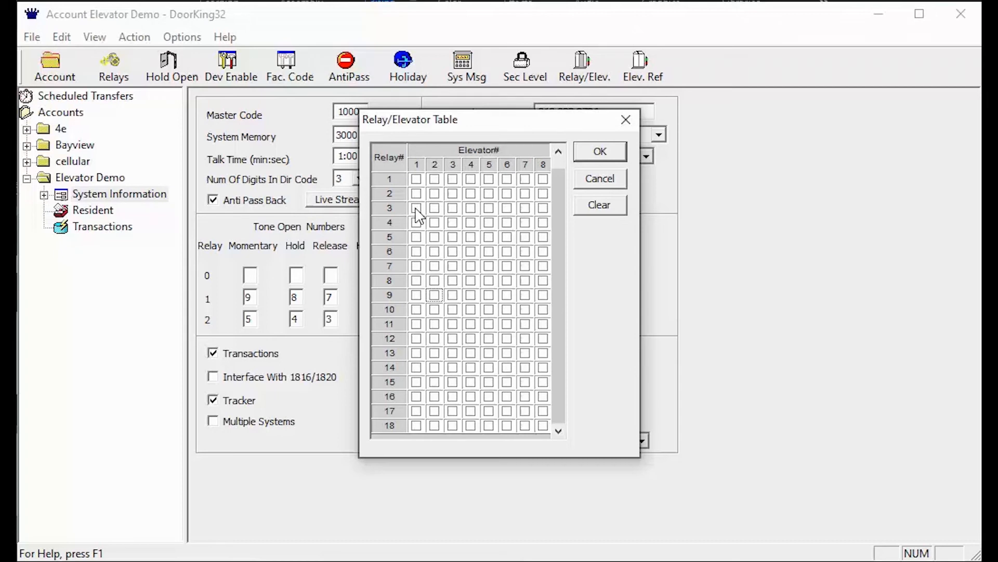
Check relay 3 / elevator 1 and relay 6 / elevator 2 in the grid.
left_click(416, 208)
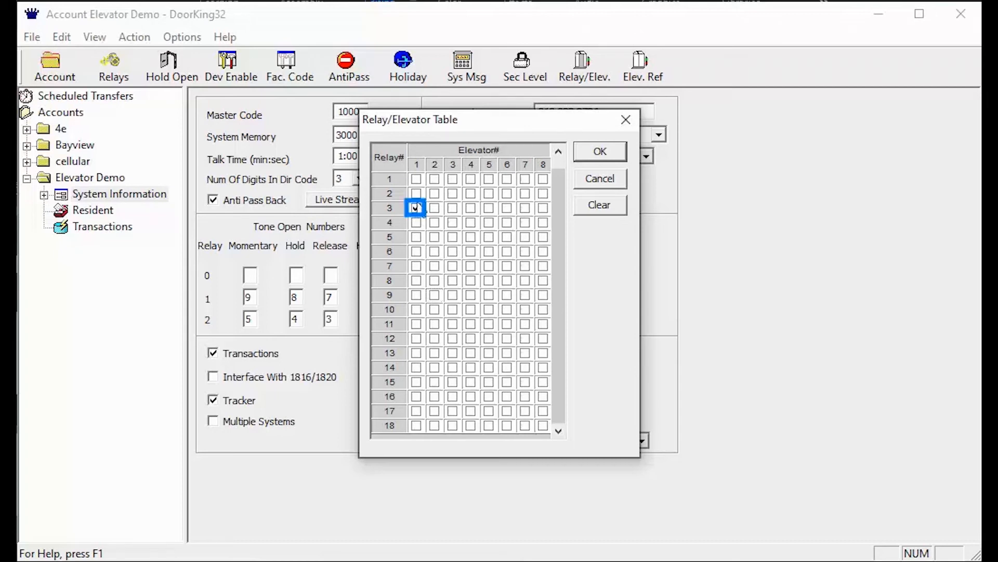
left_click(416, 208)
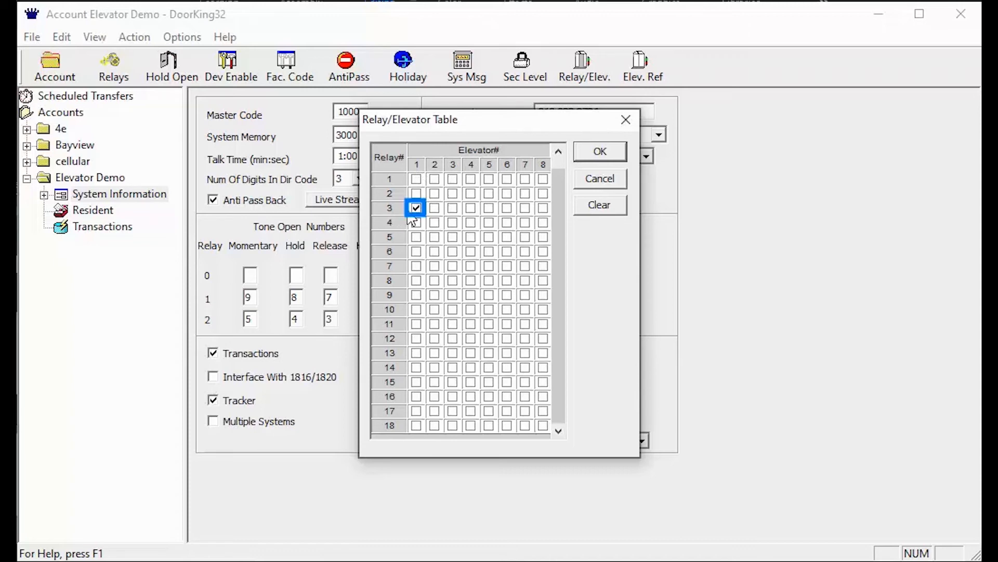
mouse_move(436, 261)
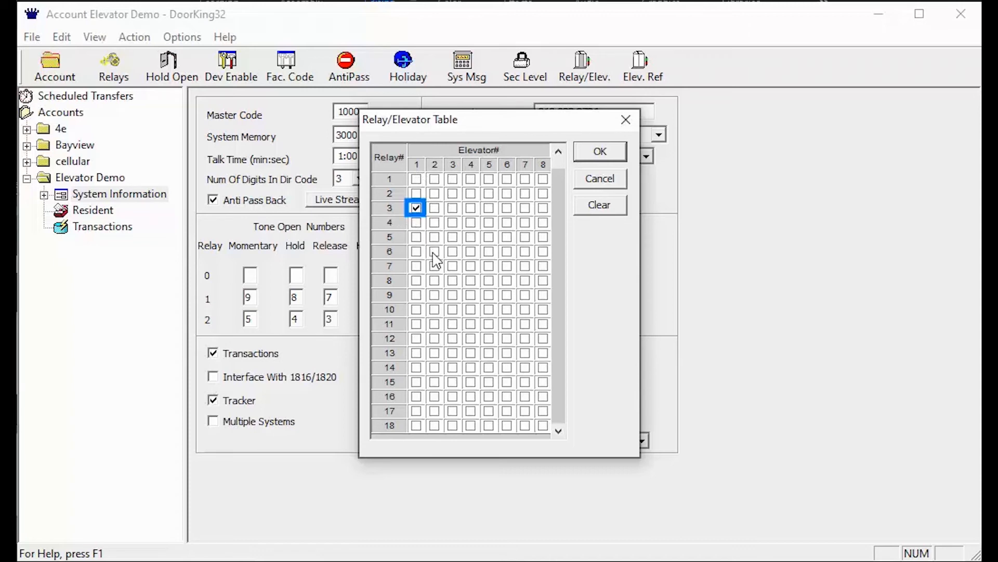
left_click(434, 251)
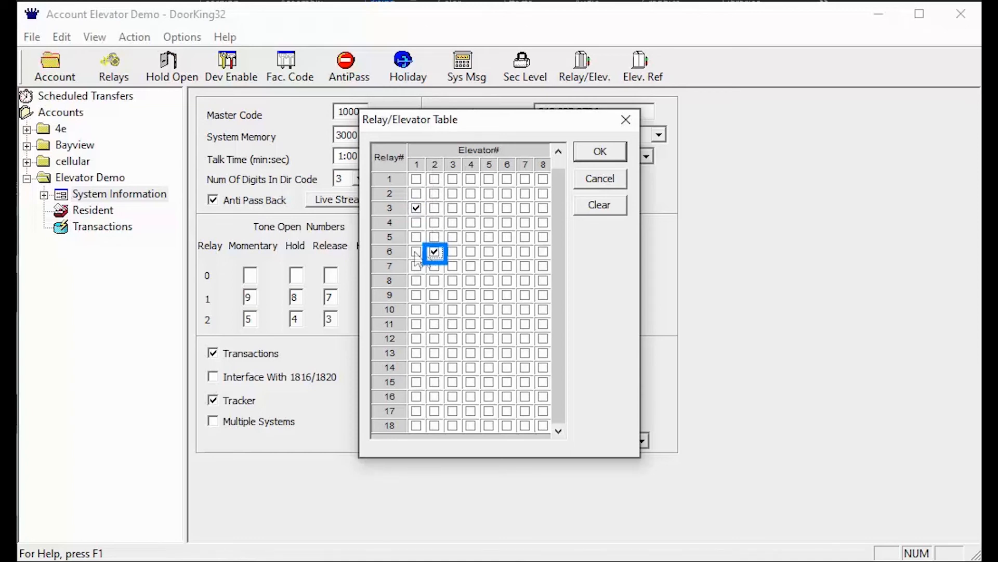
left_click(416, 250)
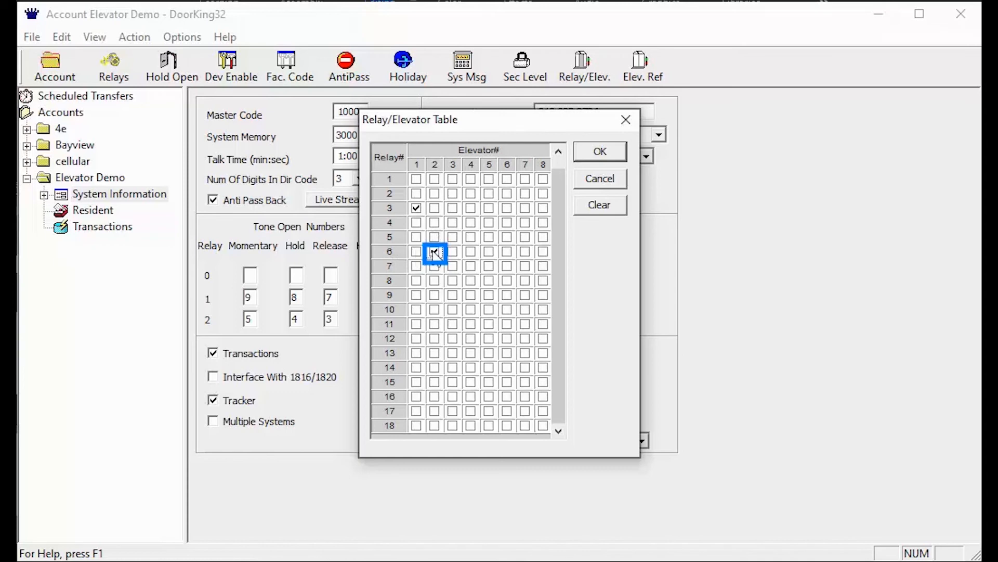
left_click(435, 251)
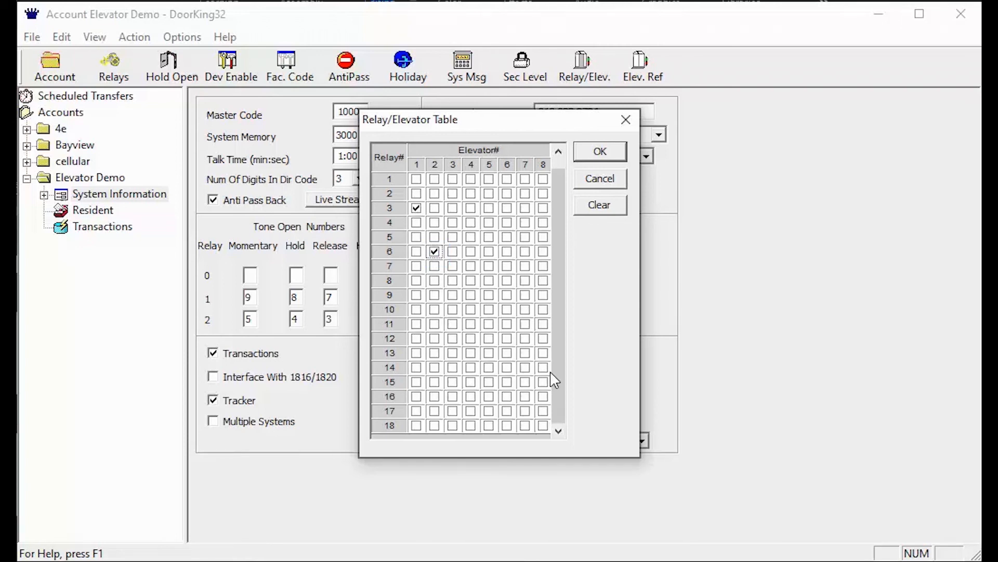
mouse_move(551, 310)
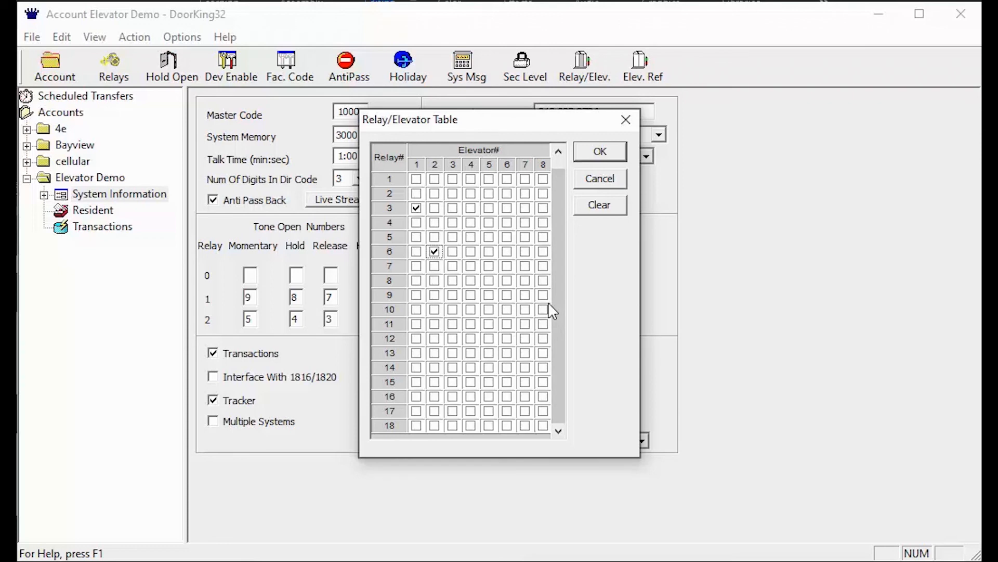